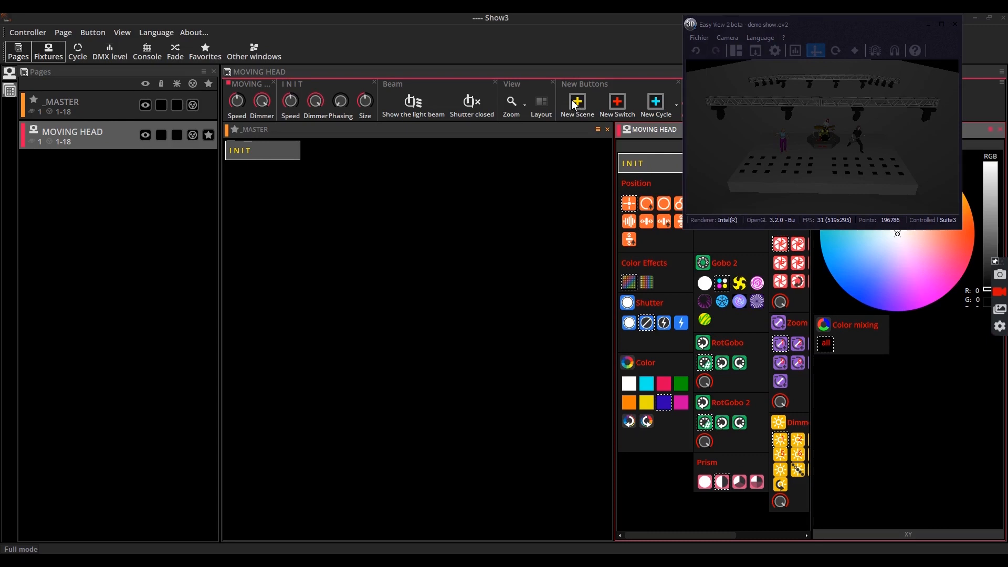
# - Create a new scene named EASYSTEP on the MOVING HEAD page and open it for editing
pyautogui.click(576, 101)
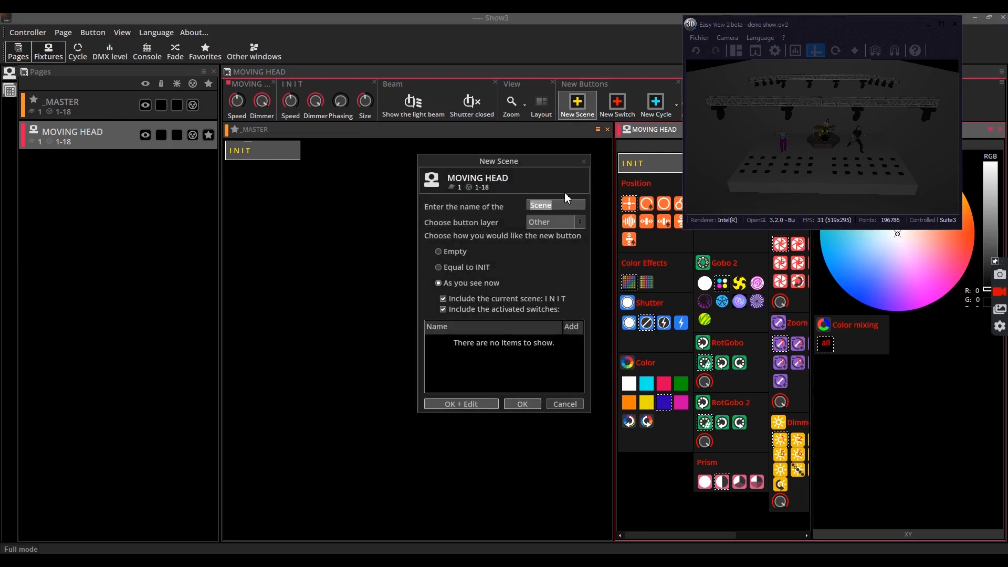
pyautogui.write('EAS')
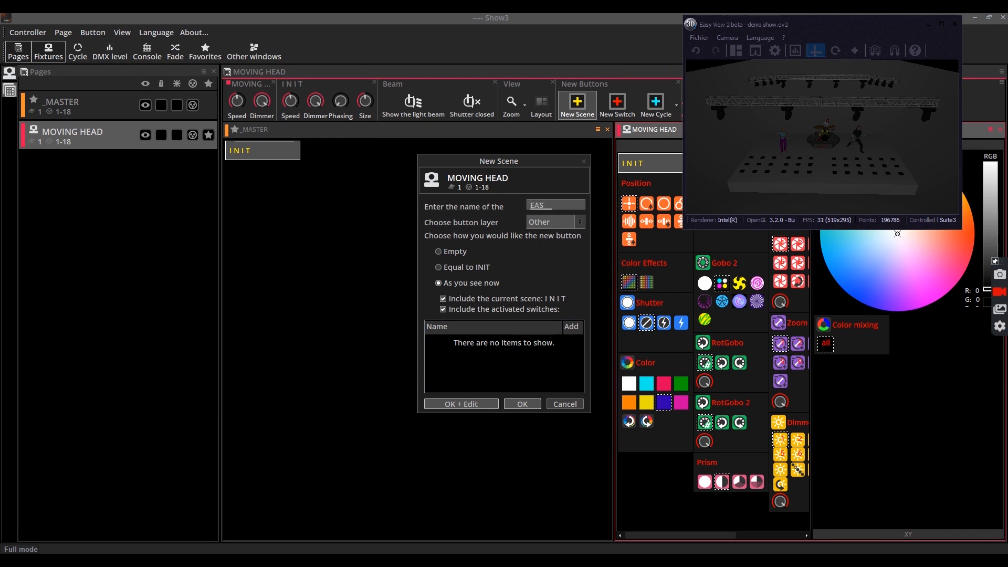
pyautogui.write('YSTEP')
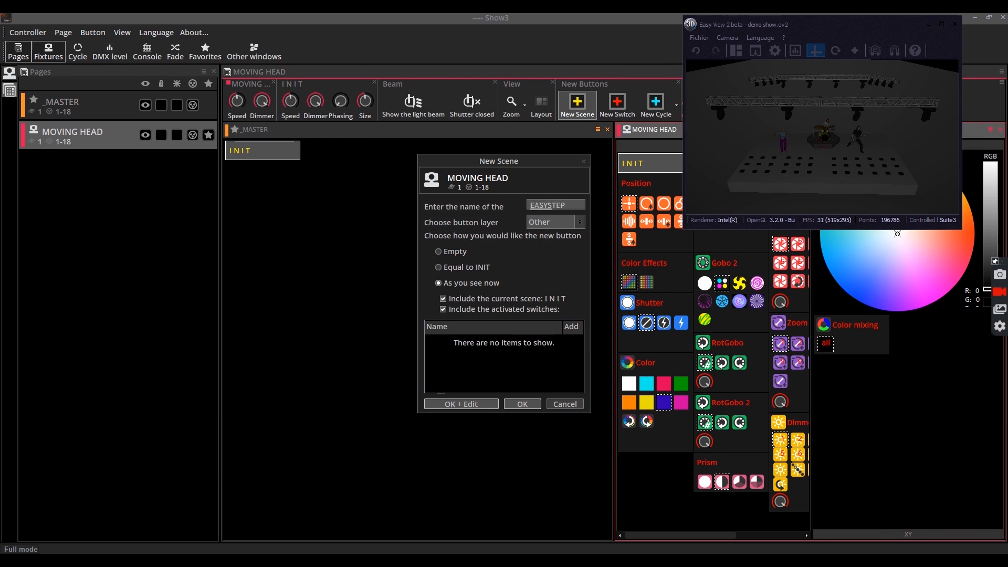
pyautogui.click(438, 250)
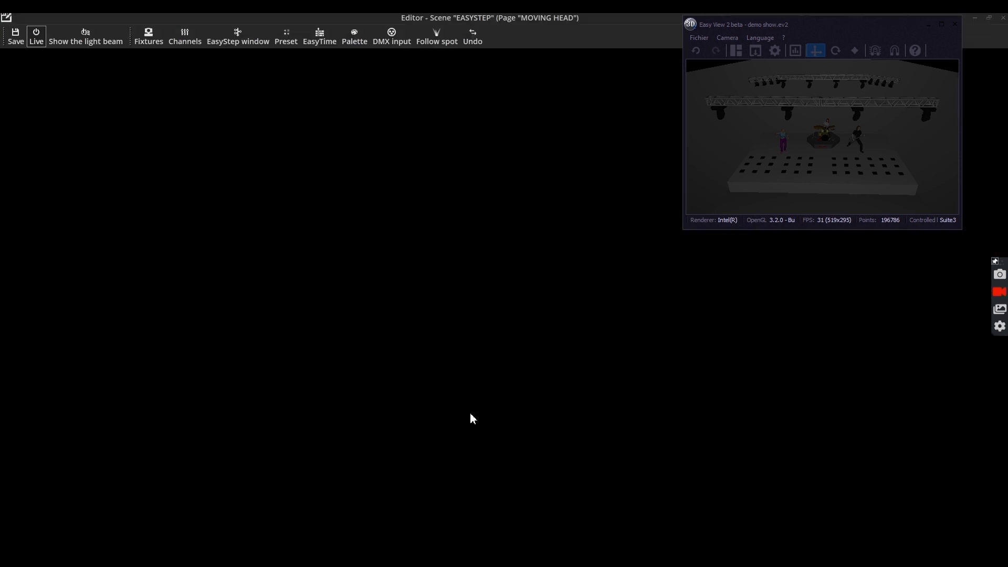
pyautogui.moveTo(351, 207)
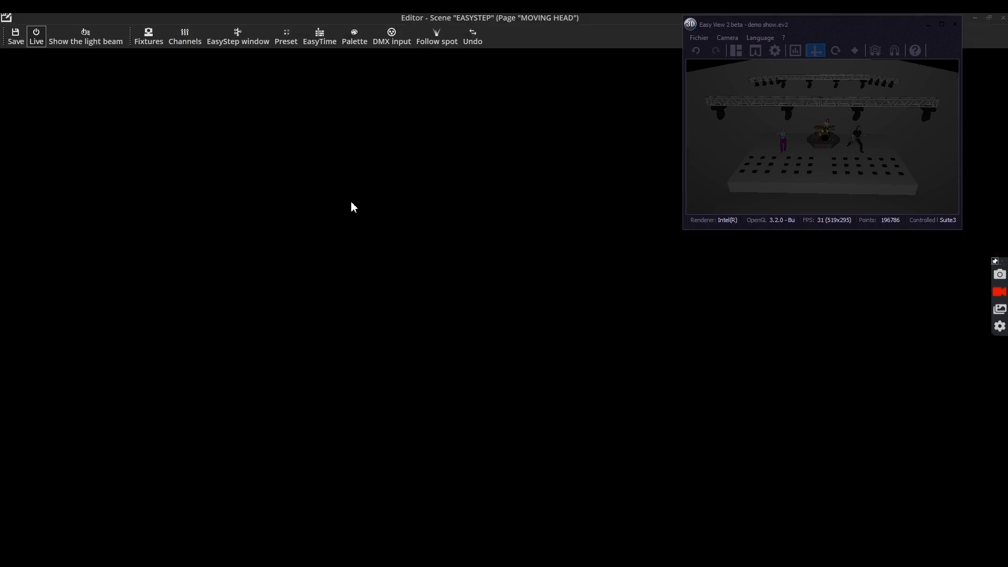
# - Show the EasyStep step list and toggle between channel faders and preset controls
pyautogui.click(148, 35)
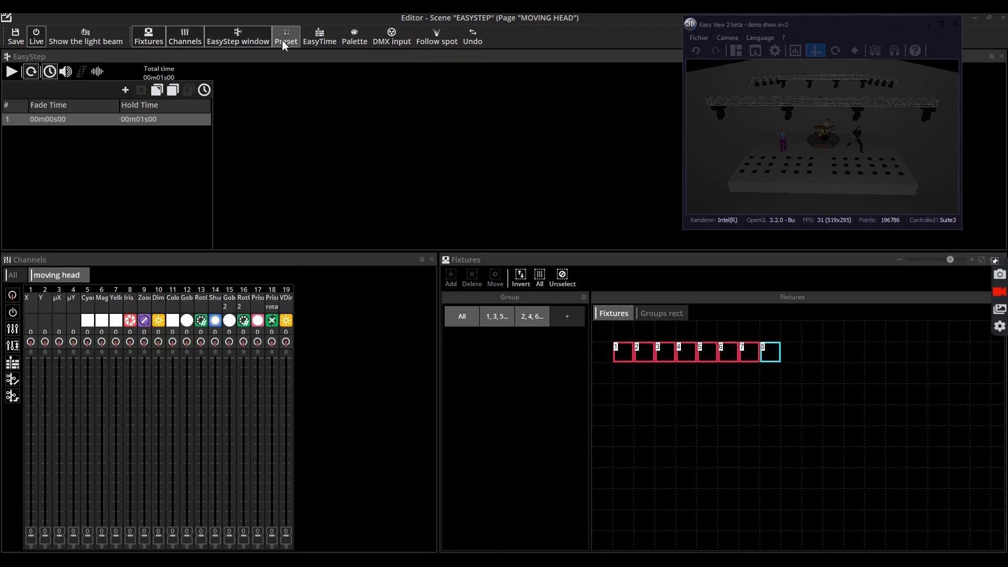
pyautogui.click(285, 32)
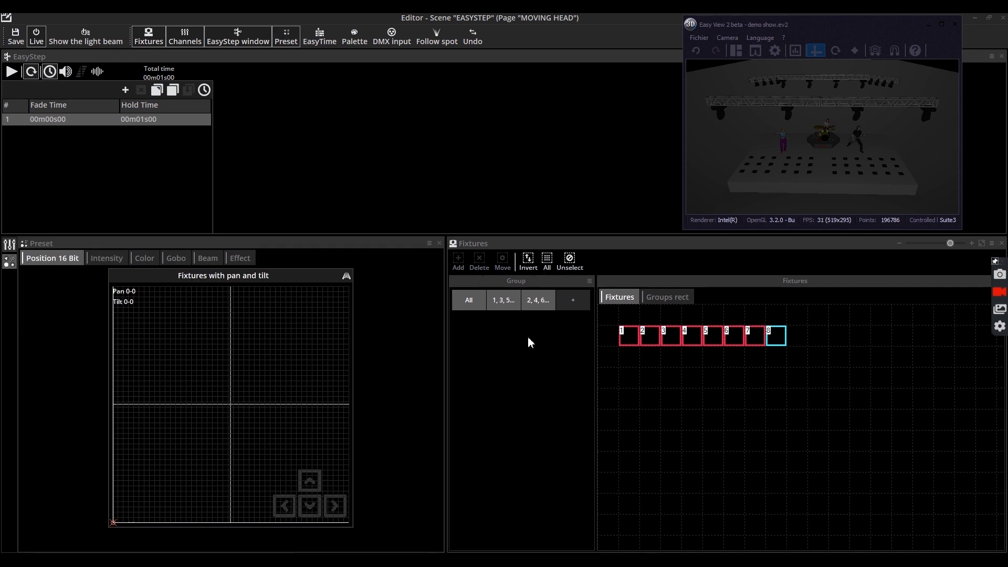
pyautogui.moveTo(447, 257)
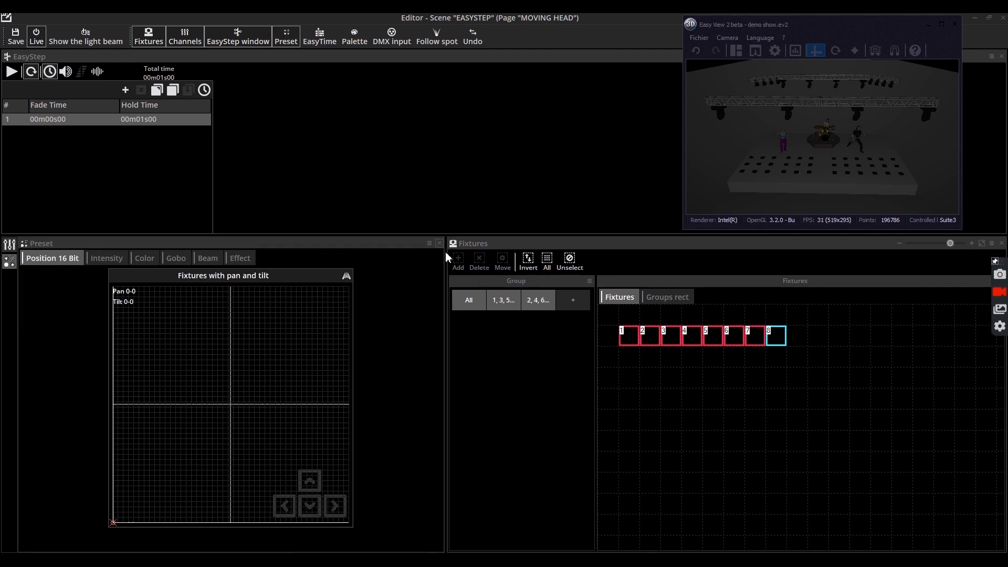
pyautogui.click(185, 36)
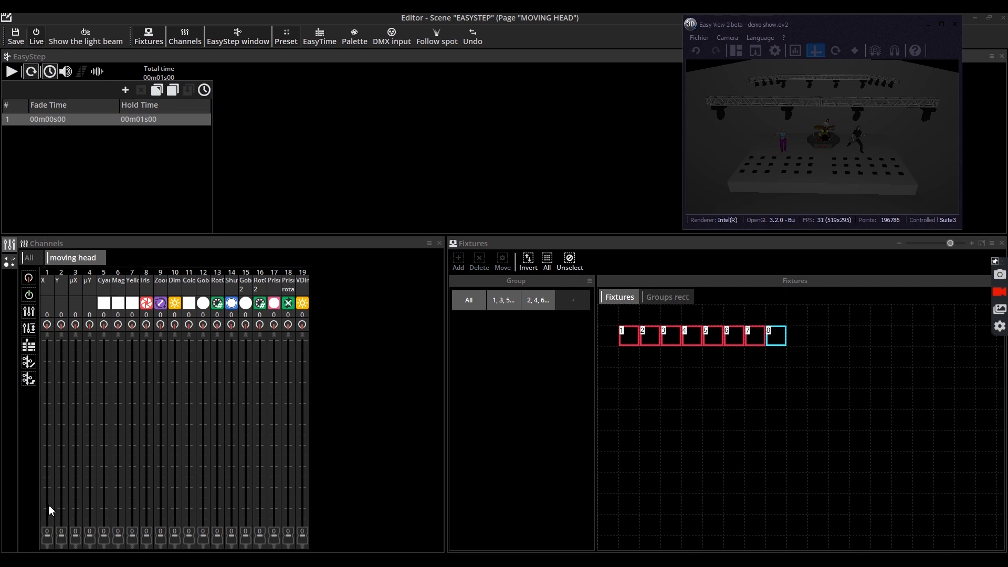
pyautogui.moveTo(328, 542)
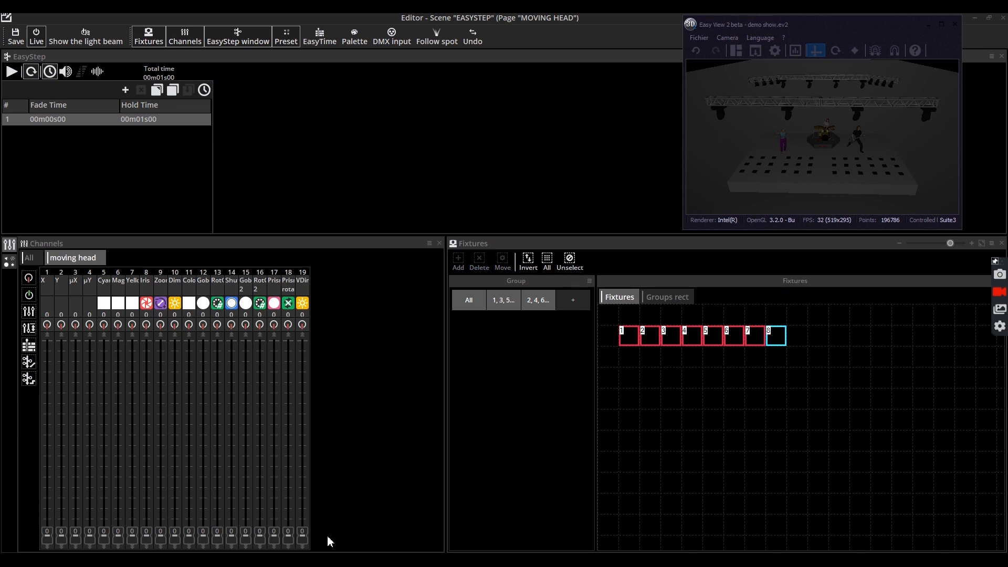
# - Browse the Gobo preset faders and the prism Effect presets for the moving heads
pyautogui.click(286, 35)
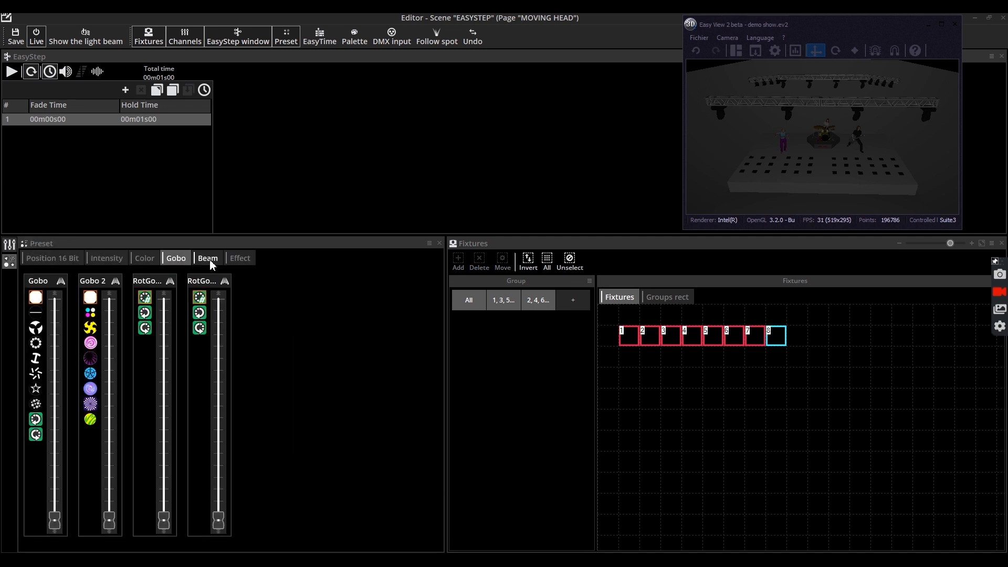
pyautogui.click(239, 258)
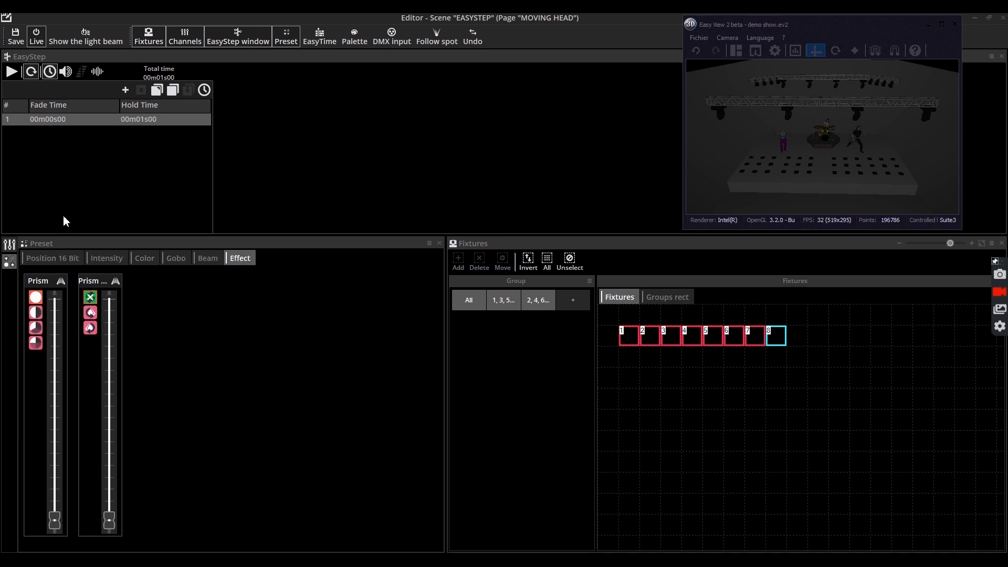
pyautogui.click(10, 70)
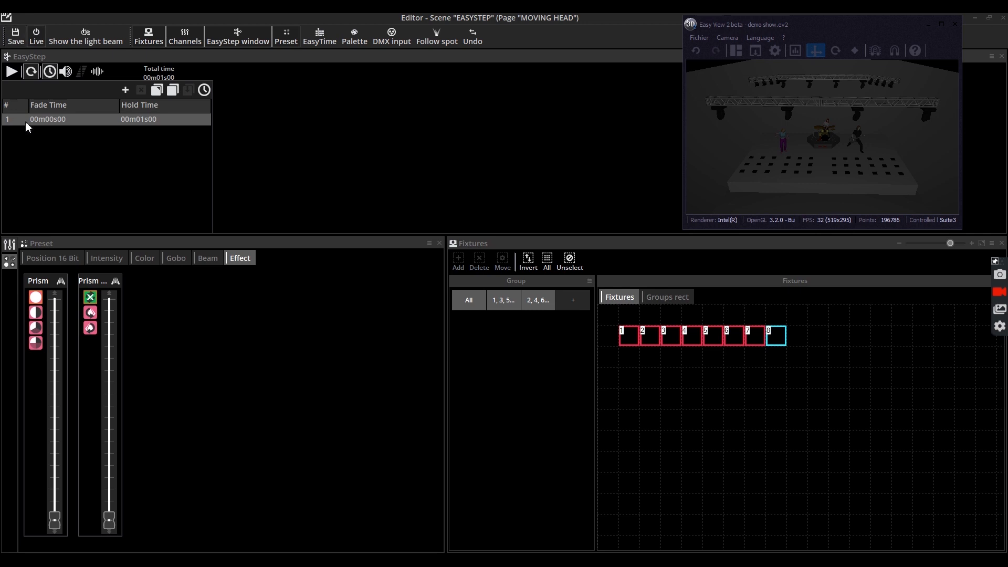
pyautogui.moveTo(52, 96)
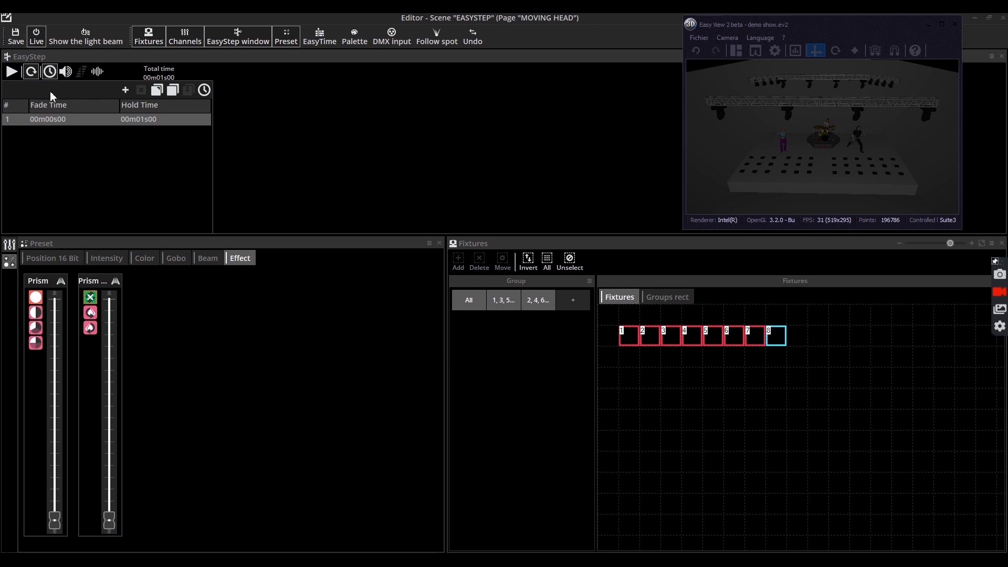
pyautogui.moveTo(73, 195)
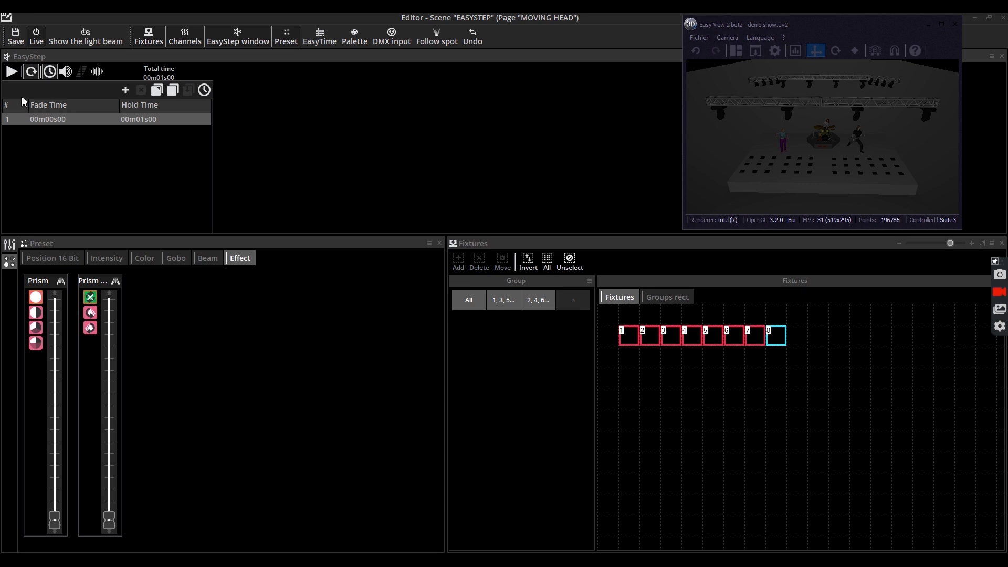
# - Add a second one-second step to the sequence, keeping all eight moving heads selected
pyautogui.click(125, 90)
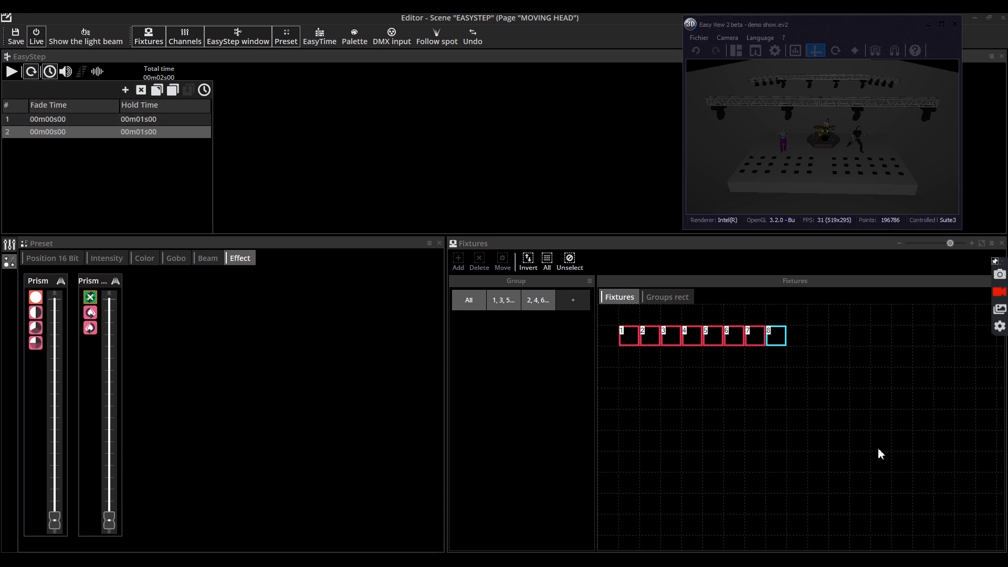
pyautogui.moveTo(401, 307)
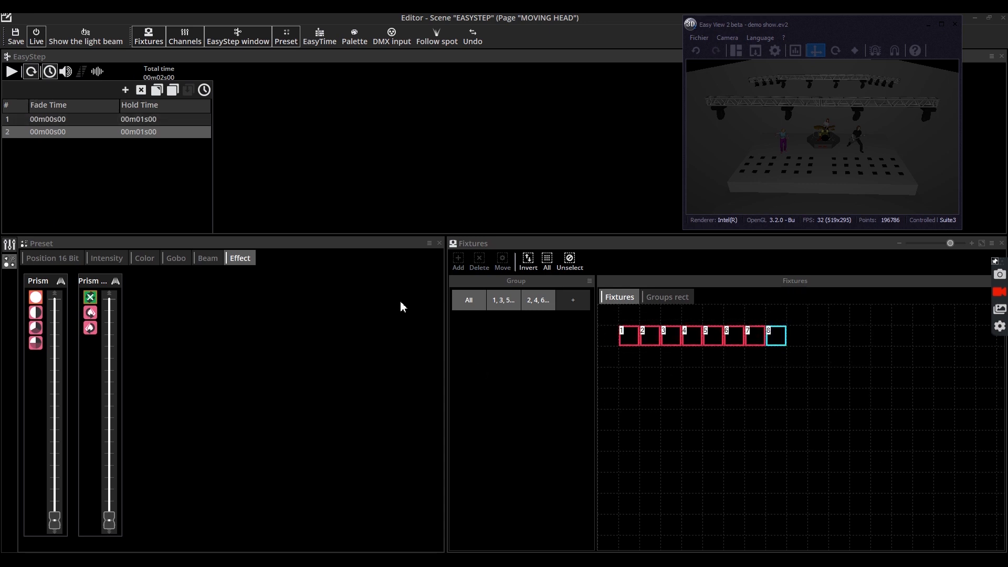
pyautogui.moveTo(21, 250)
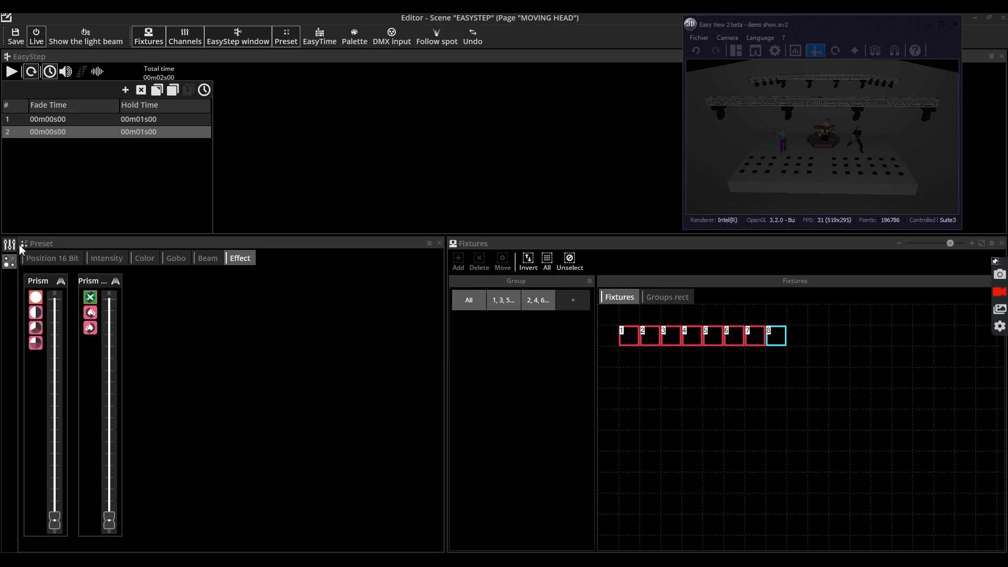
pyautogui.click(185, 36)
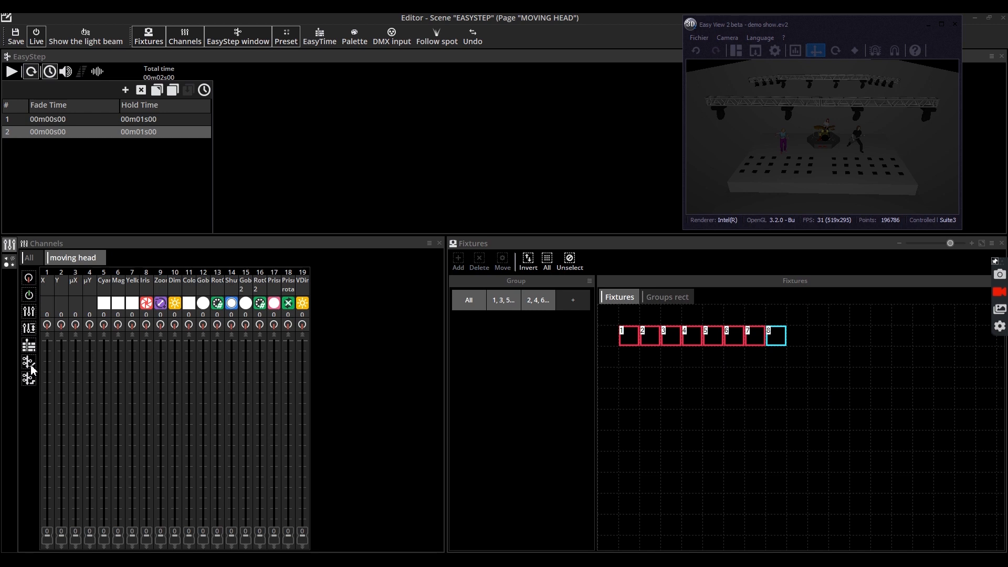
pyautogui.moveTo(29, 363)
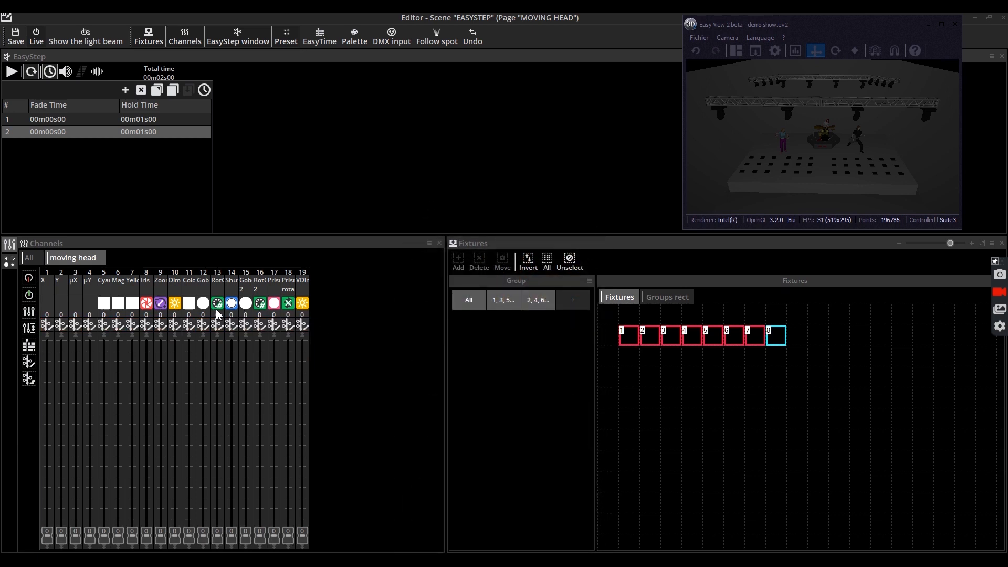
pyautogui.moveTo(58, 285)
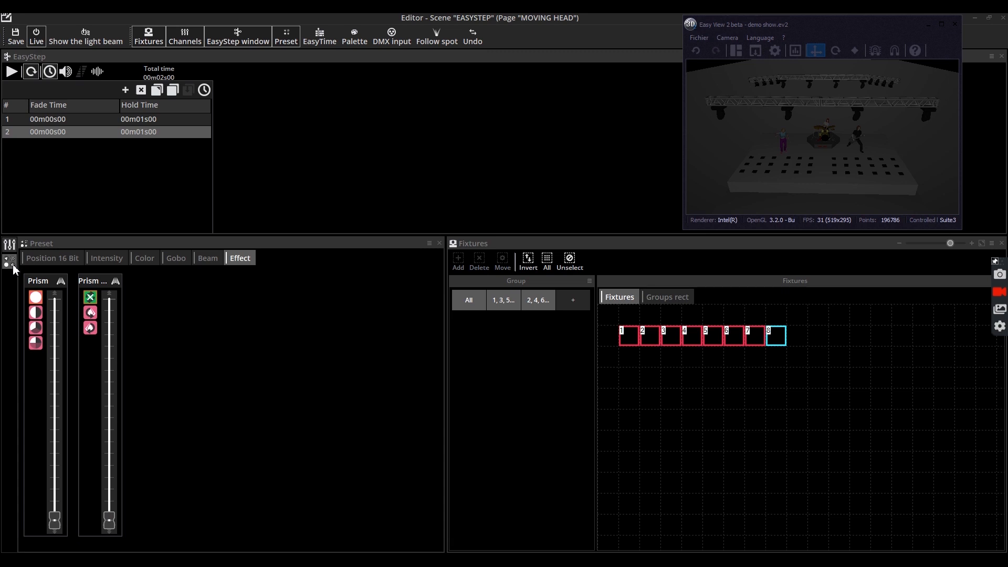
# - Tilt the heads partway down for step 1 with the yellow swirl gobo, beams shown in 3D
pyautogui.click(51, 258)
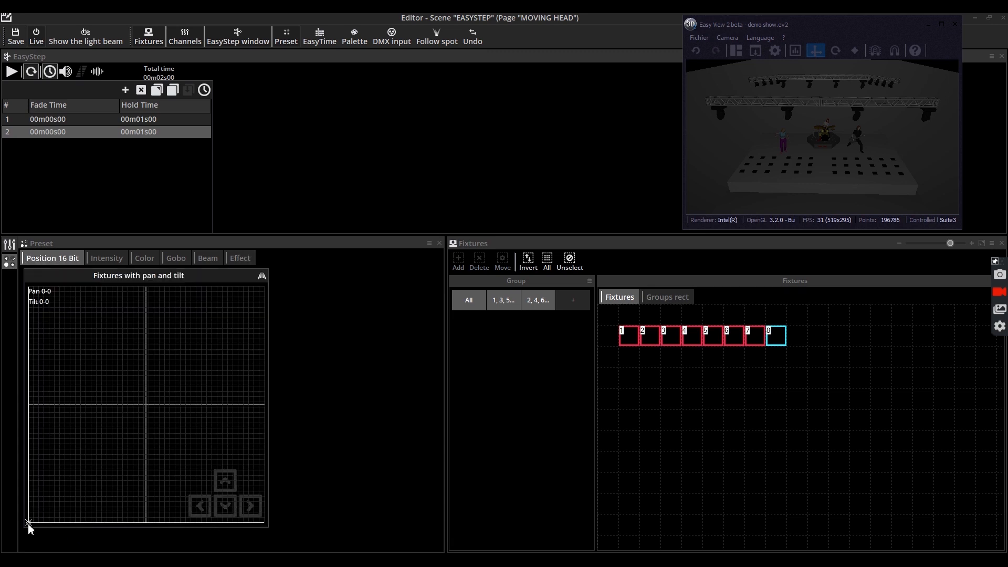
pyautogui.moveTo(28, 521); pyautogui.dragTo(28, 463)
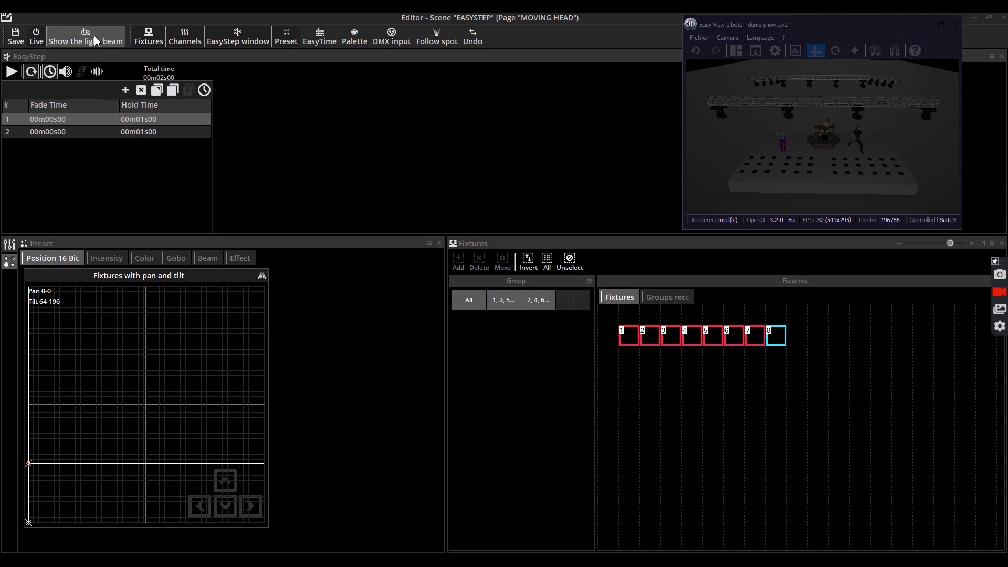
pyautogui.click(85, 35)
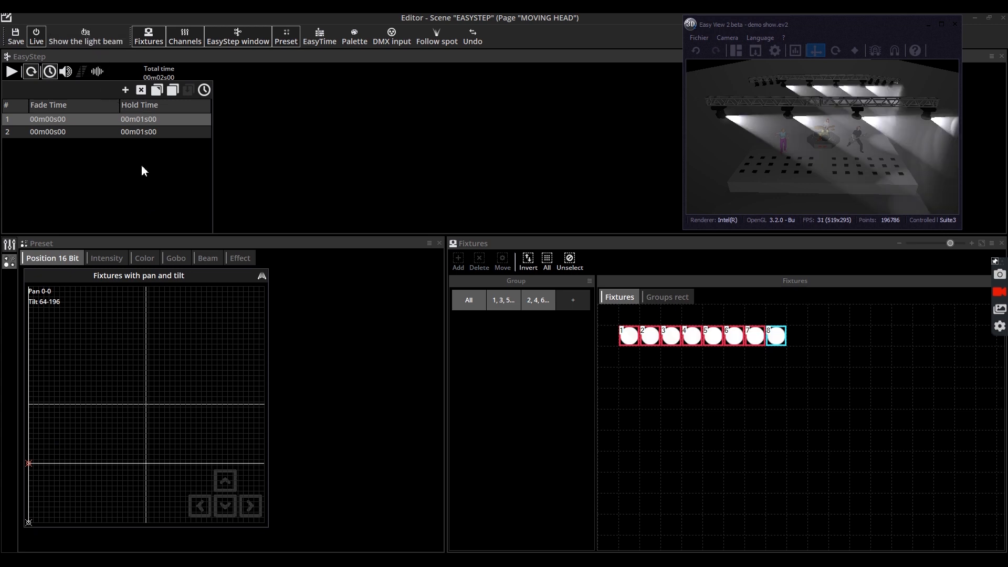
pyautogui.click(175, 259)
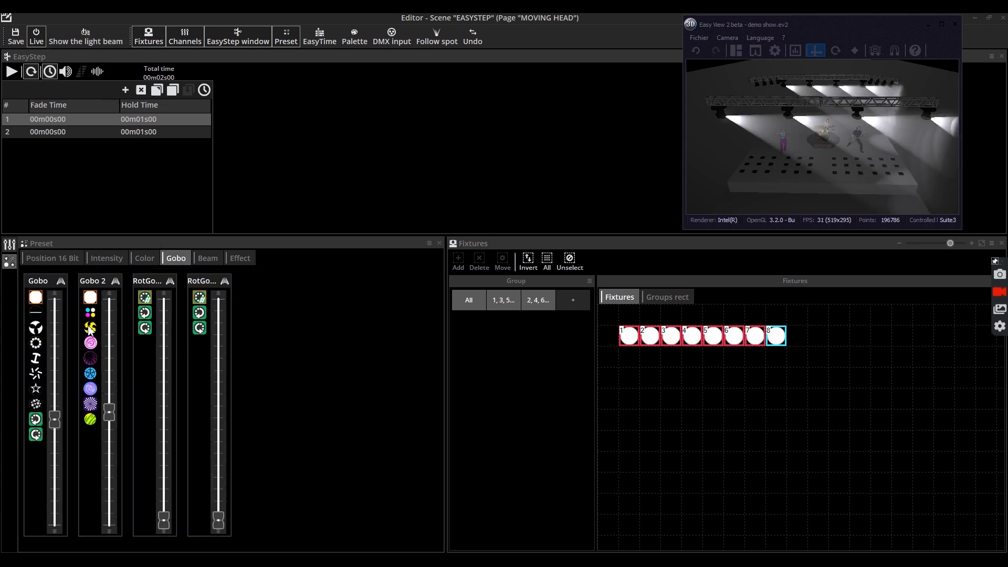
pyautogui.click(90, 327)
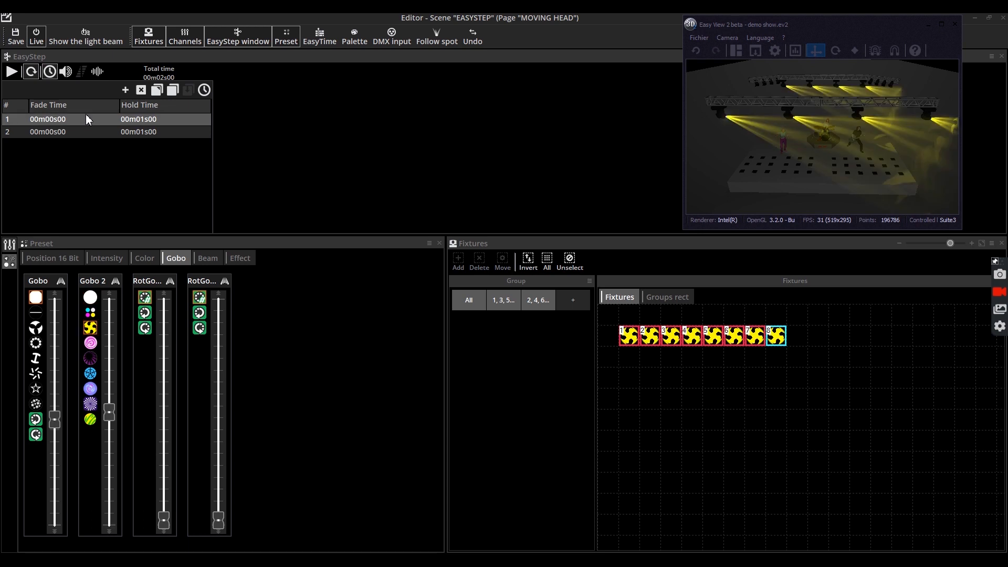
# - Pan step 2 fully across at a low tilt on the Position 16 Bit grid
pyautogui.click(47, 132)
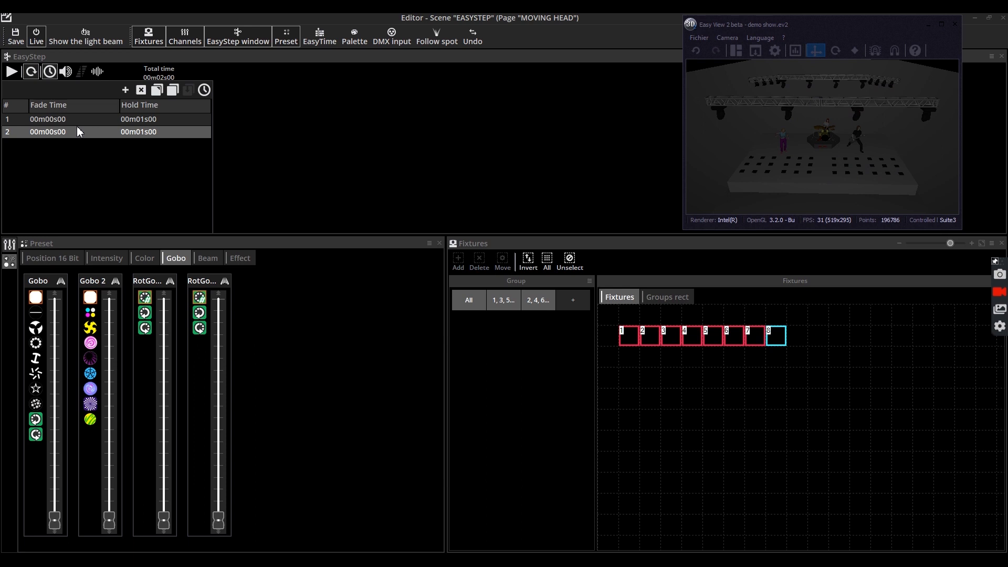
pyautogui.click(51, 258)
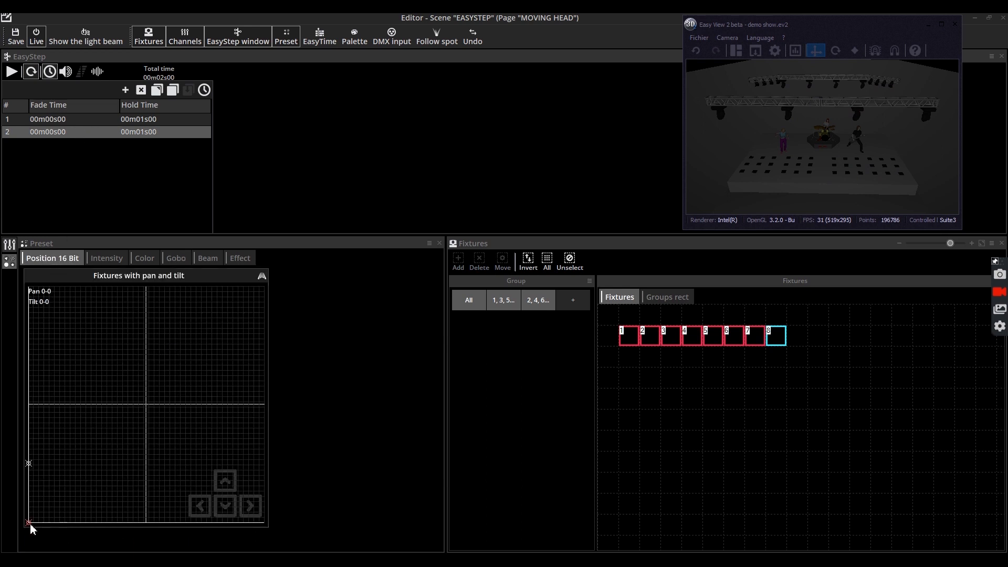
pyautogui.moveTo(29, 522); pyautogui.dragTo(263, 469)
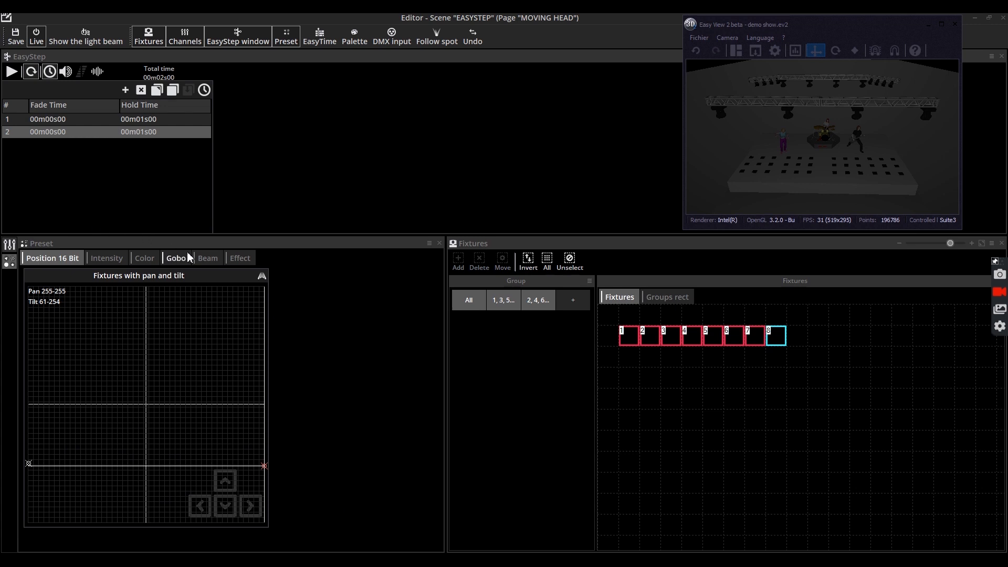
pyautogui.click(175, 258)
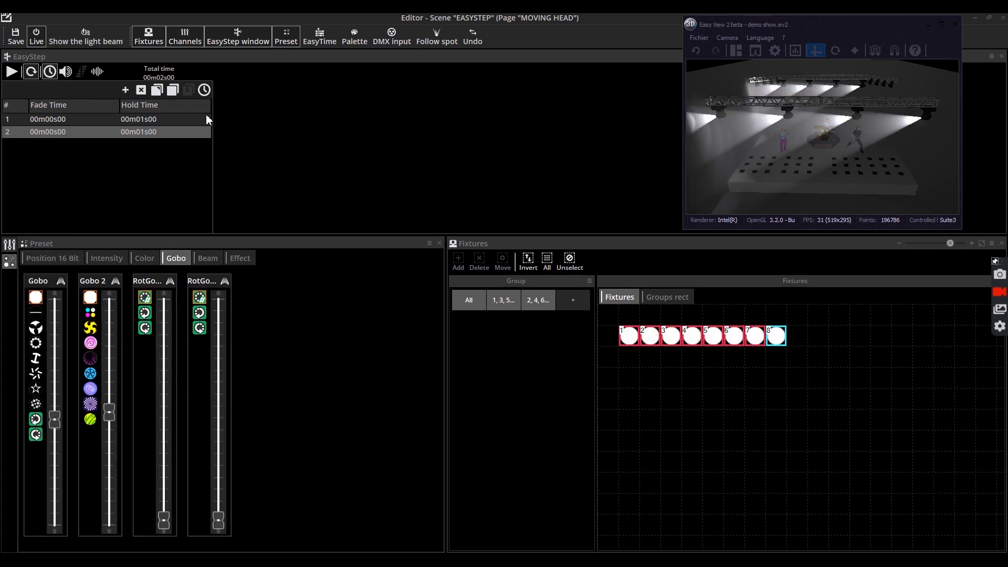
# - Give step 2 the yellow swirl gobo and test playback of the two-step sequence
pyautogui.click(91, 297)
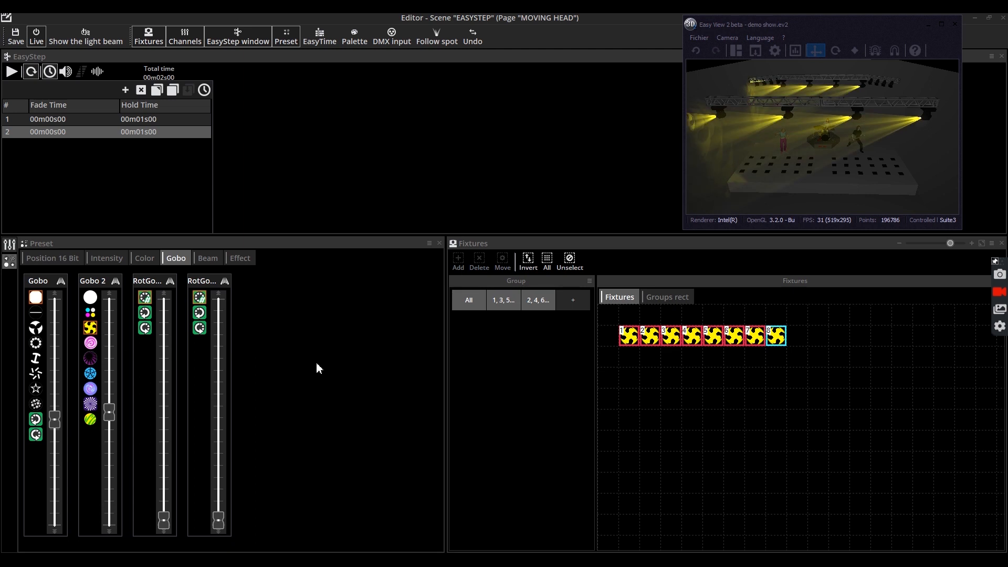
pyautogui.moveTo(9, 70)
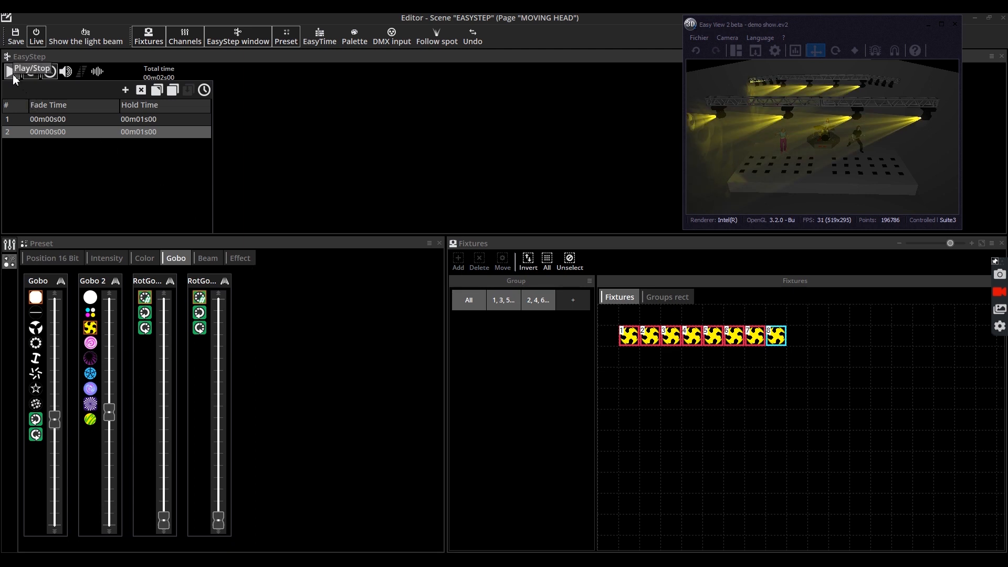
pyautogui.click(8, 70)
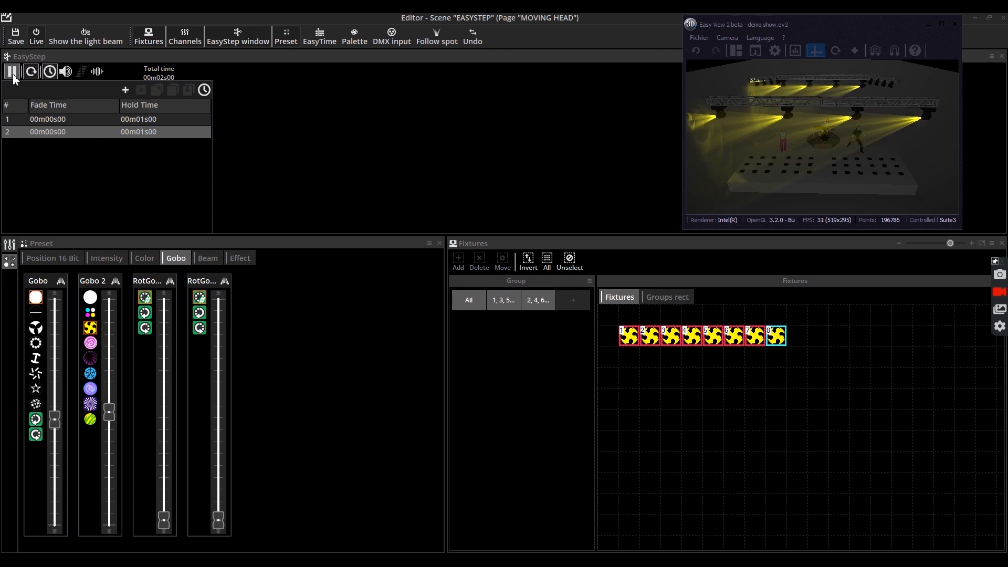
pyautogui.click(11, 71)
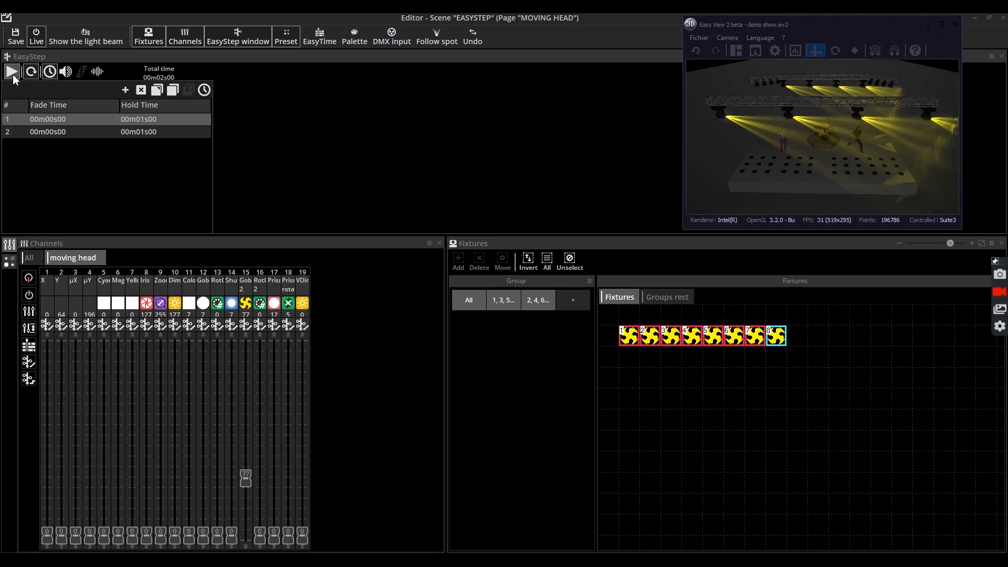
pyautogui.click(12, 71)
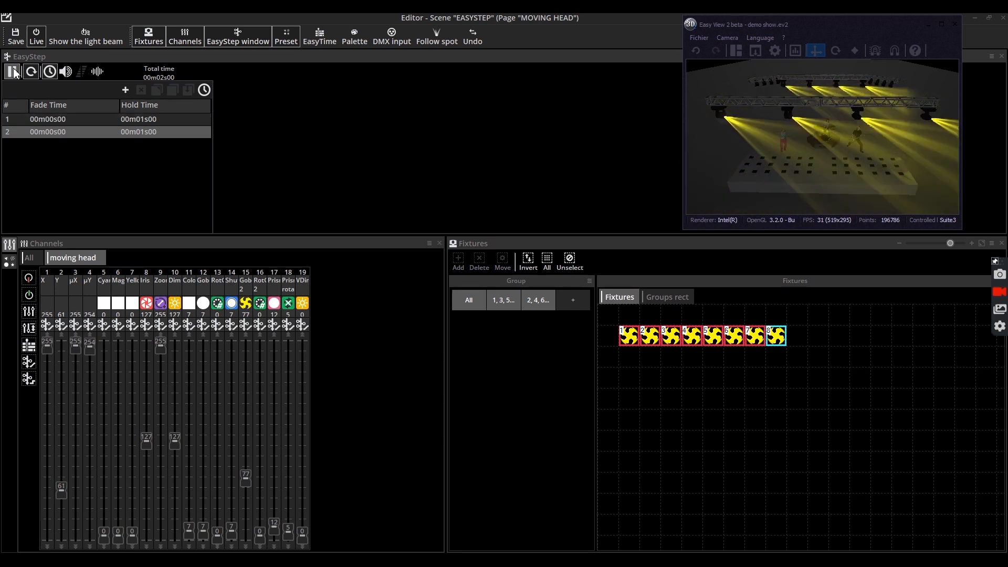
# - Raise step 2's Fade Time to 00m03s00 and play the slower yellow sweep
pyautogui.click(12, 72)
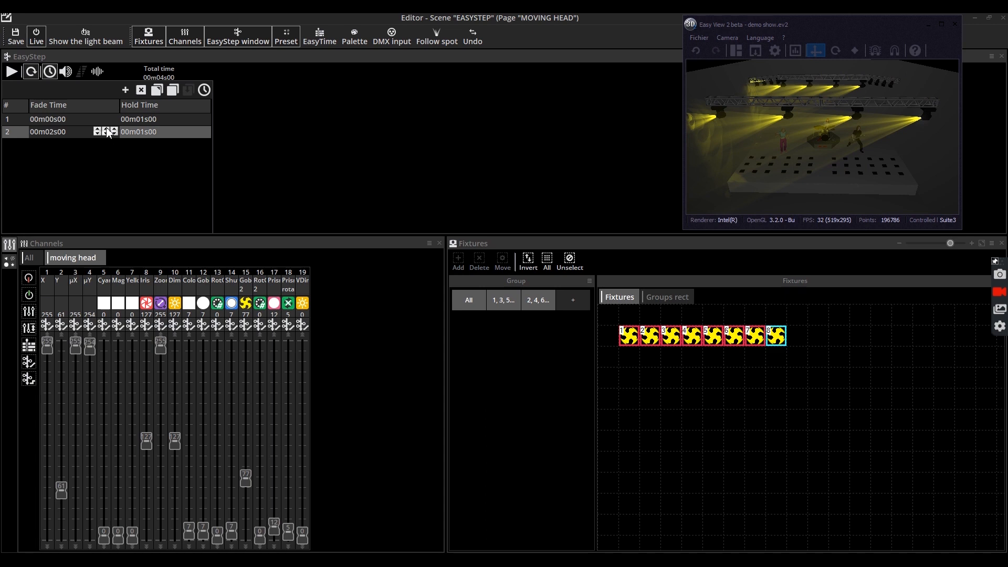
pyautogui.click(97, 131)
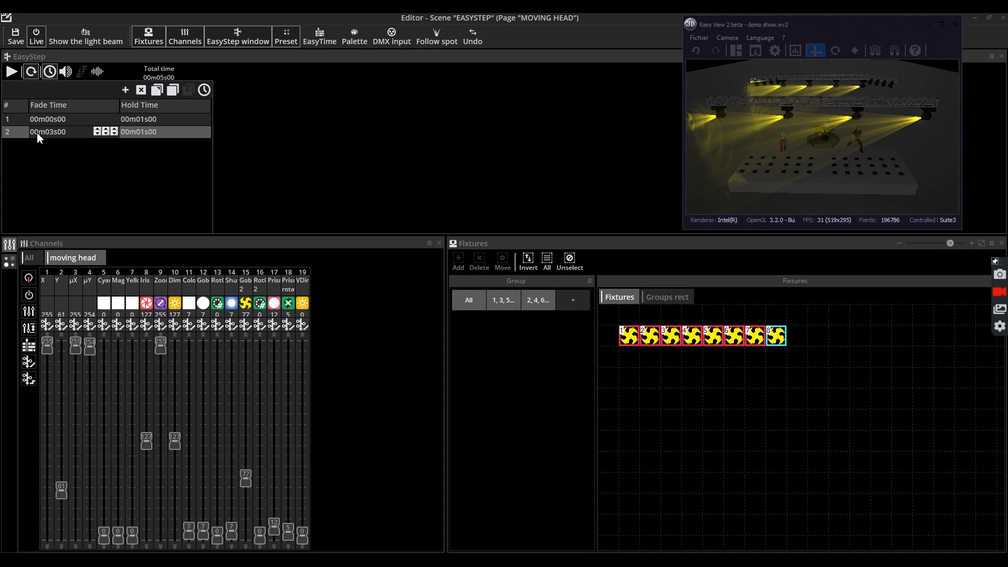
pyautogui.click(11, 71)
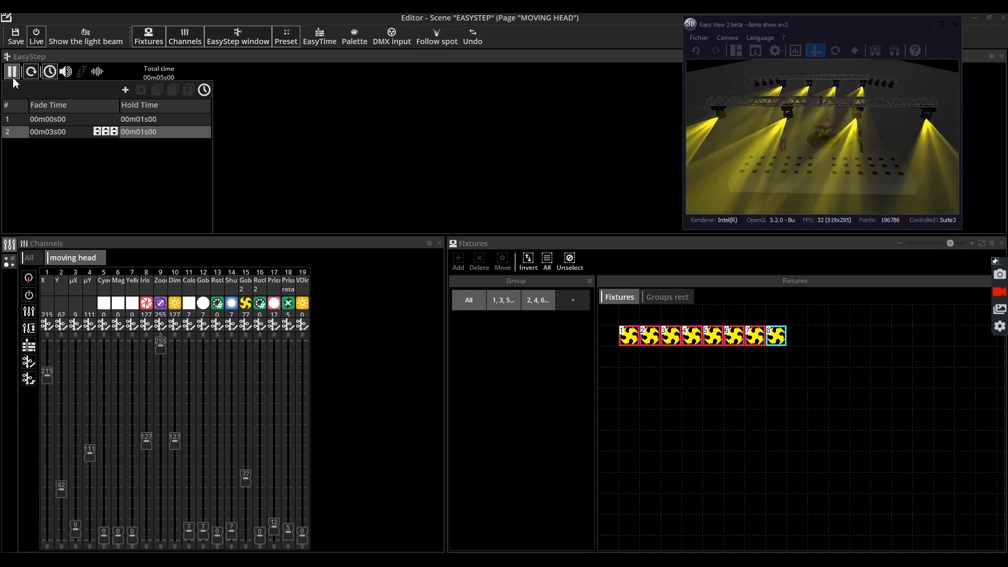
# - Close the scene editor, saving changes so the EASYSTEP button appears on the page
pyautogui.click(11, 71)
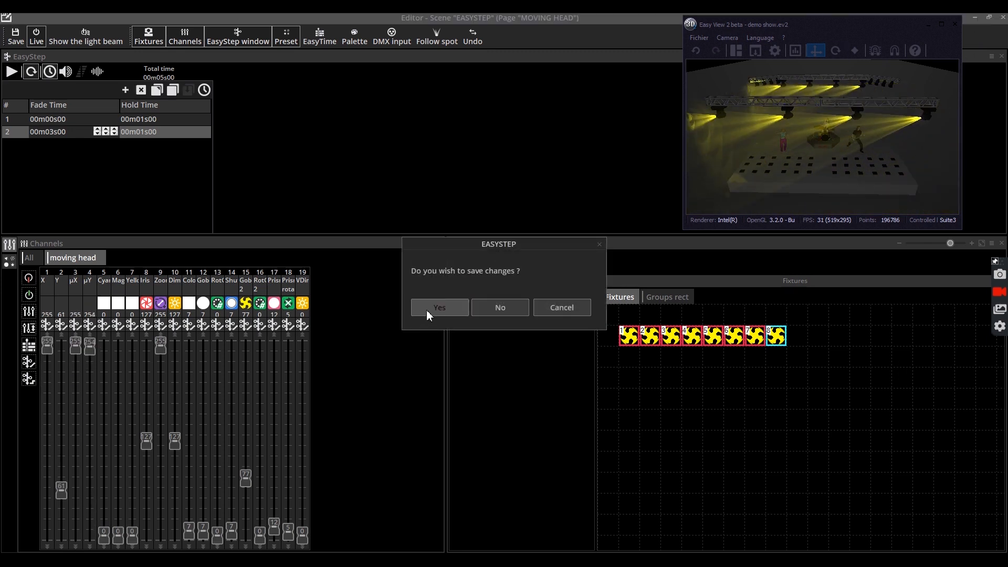
pyautogui.click(439, 307)
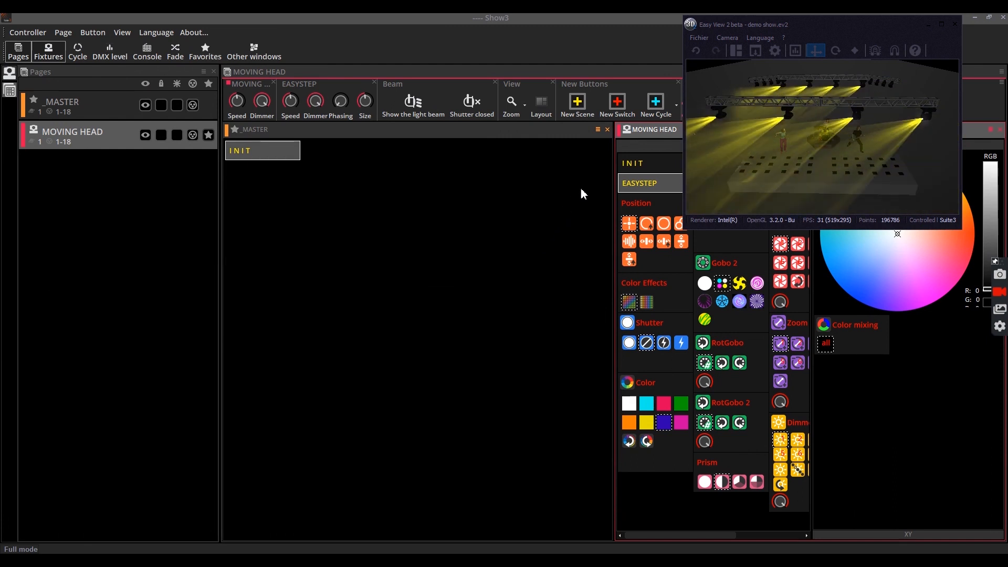